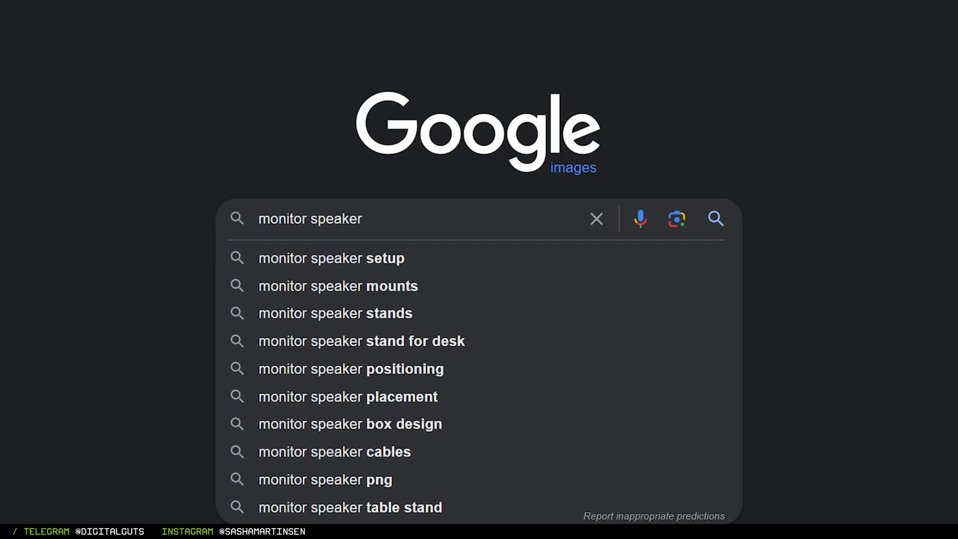
Run the 'monitor speaker' search in Google Images.
{"action": "key", "text": "Enter"}
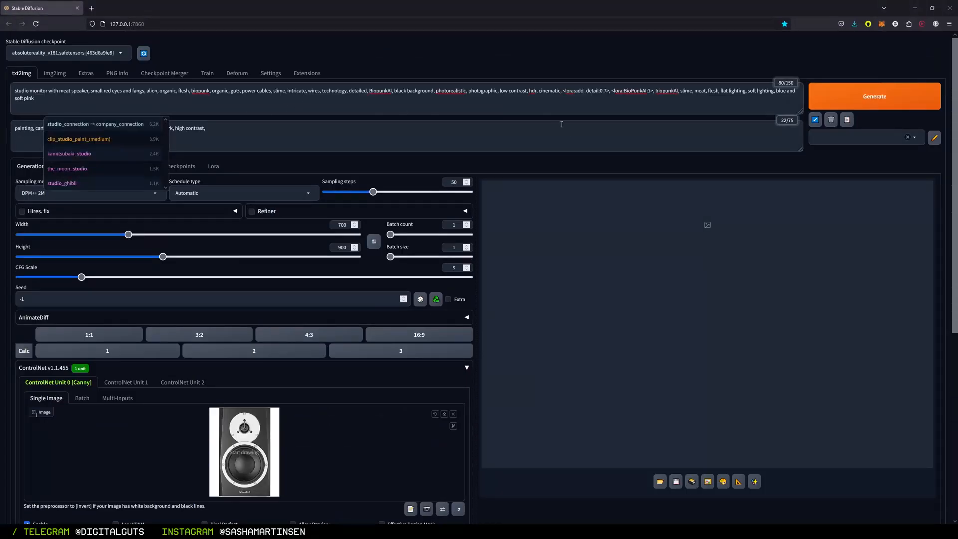
Generate the biopunk meat-speaker images from the prompt guided by the ControlNet Canny outline.
{"action": "left_click", "coordinate": [874, 96]}
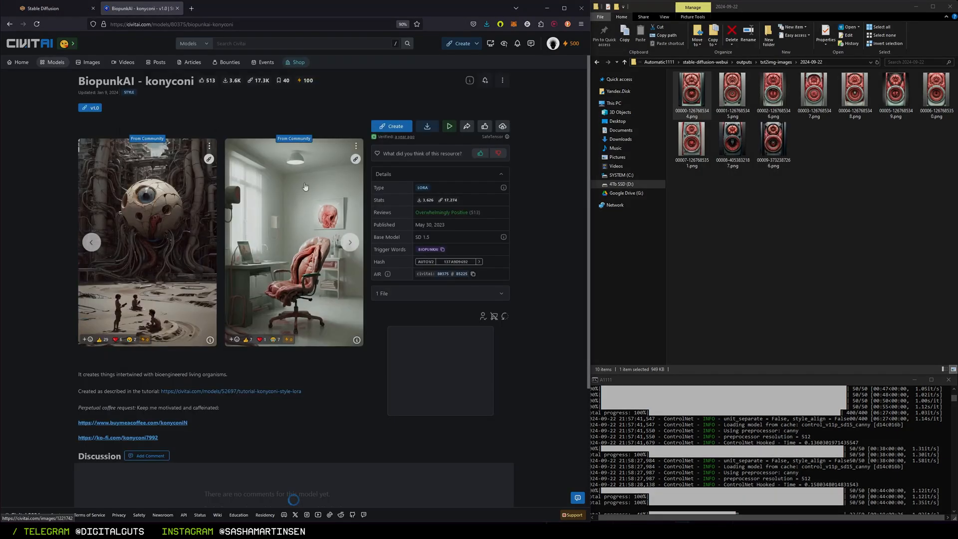
{"action": "scroll", "scroll_direction": "down", "scroll_amount": 3}
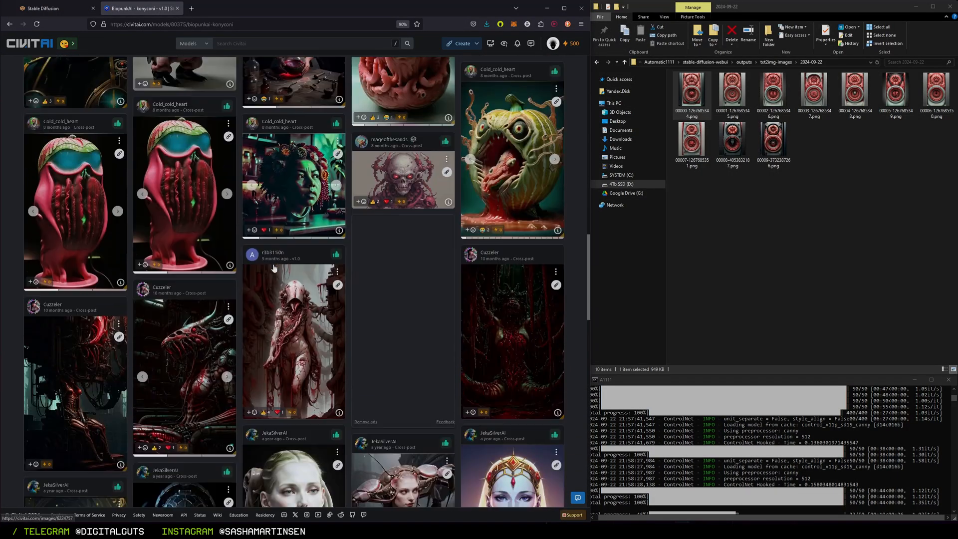
{"action": "left_click", "coordinate": [48, 8]}
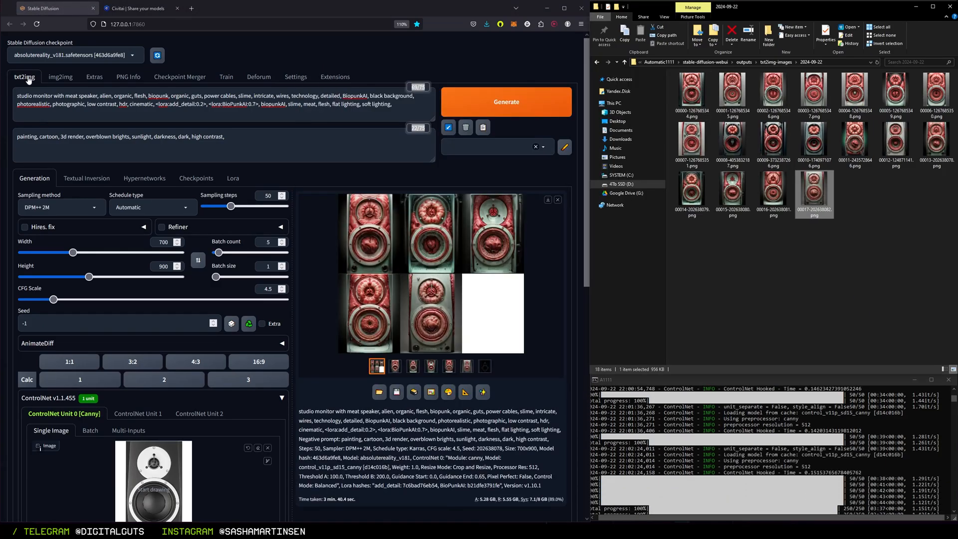
Switch to img2img and choose the Ultimate SD upscale script for the 1400×1800, 0.4-denoising upscale.
{"action": "left_click", "coordinate": [59, 77]}
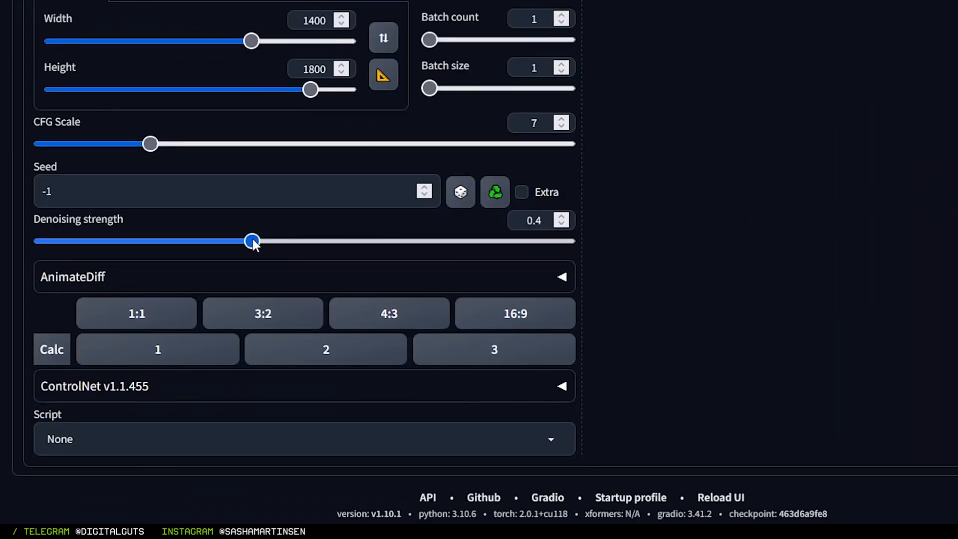
{"action": "left_click", "coordinate": [303, 439]}
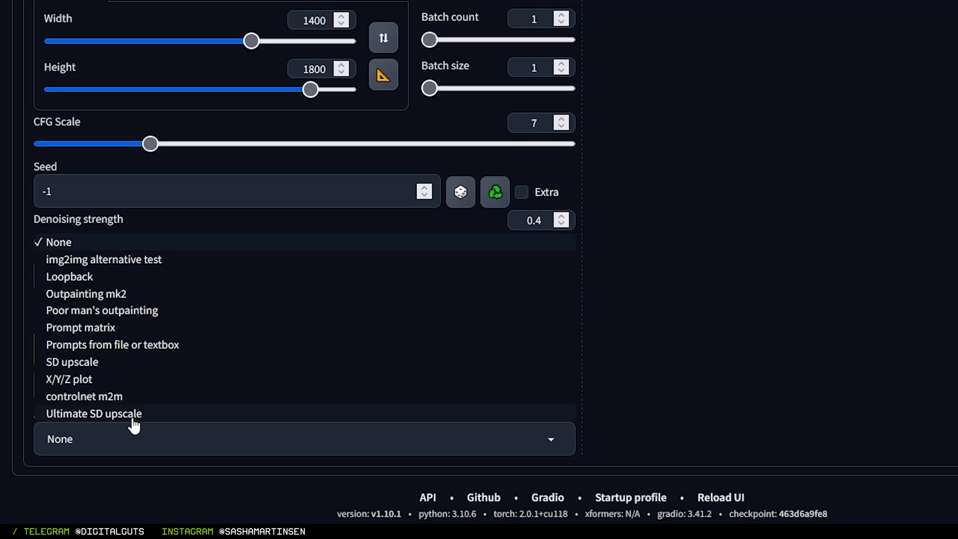
{"action": "left_click", "coordinate": [93, 413]}
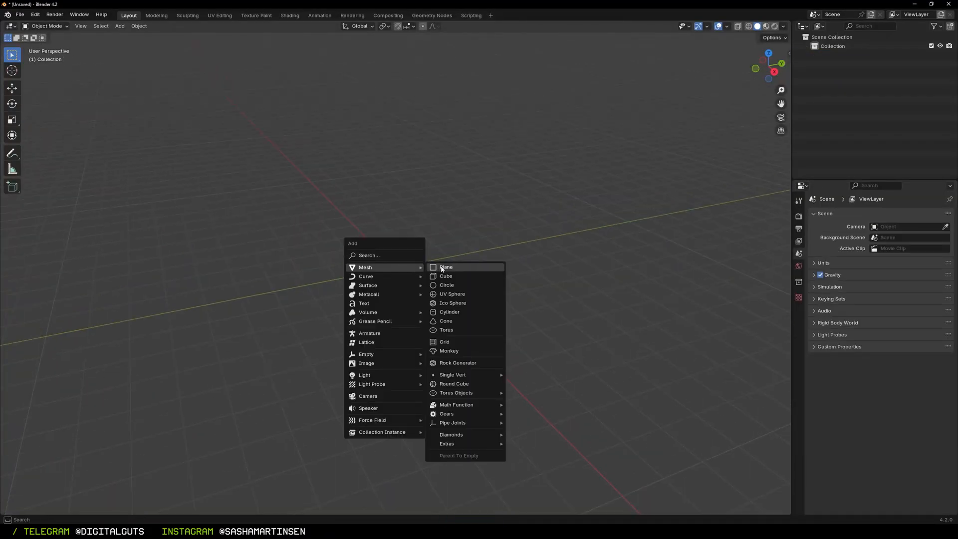
Add a plane with a new material that uses an Image Texture node for the speaker image.
{"action": "left_click", "coordinate": [446, 268]}
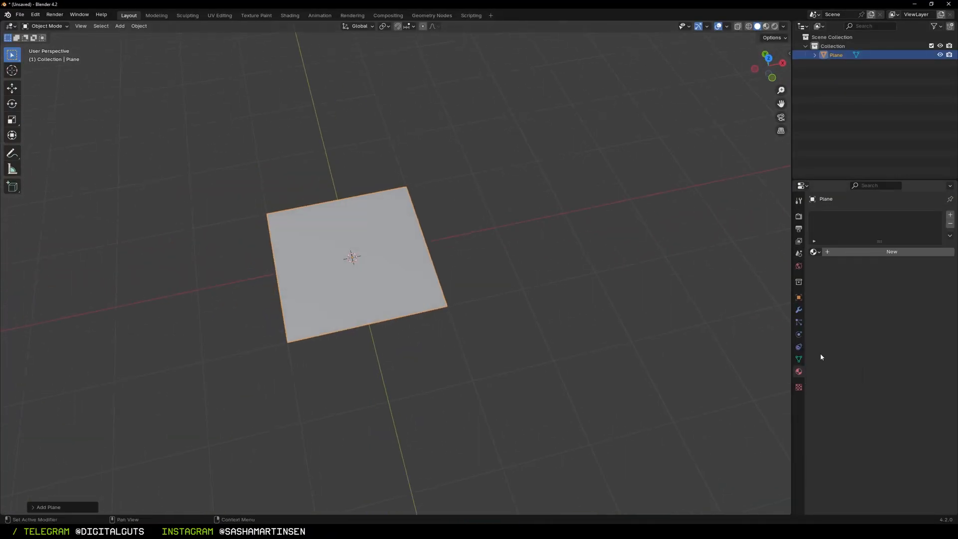
{"action": "left_click", "coordinate": [891, 252]}
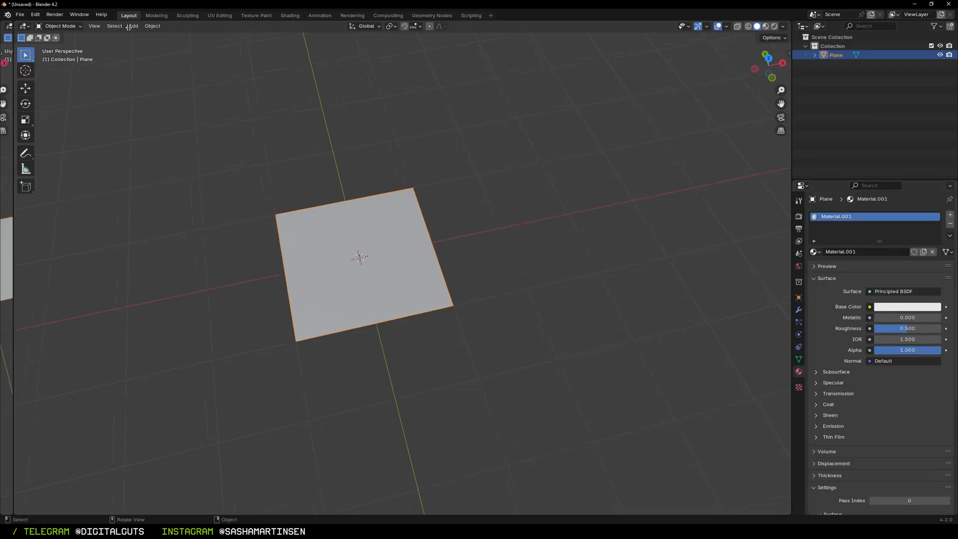
{"action": "type", "text": "ima"}
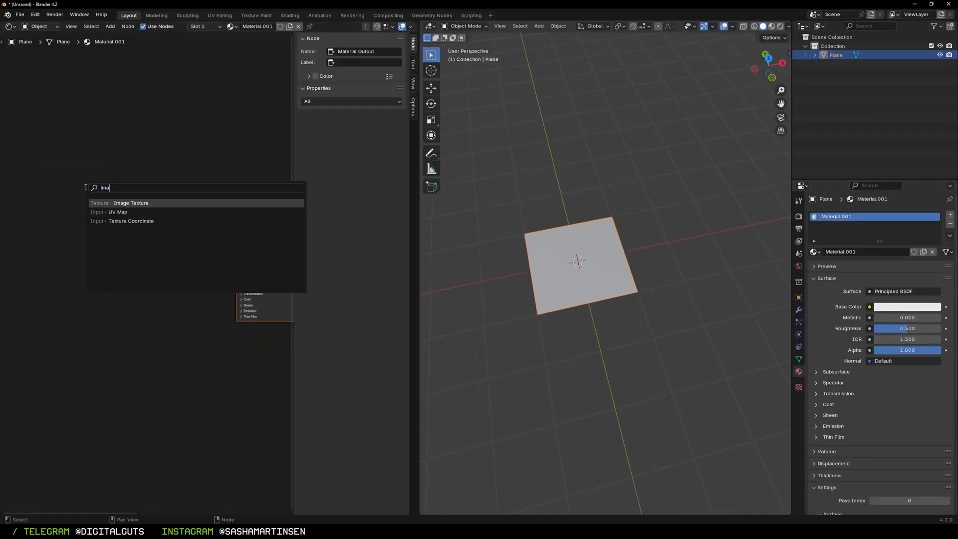
{"action": "left_click", "coordinate": [131, 202]}
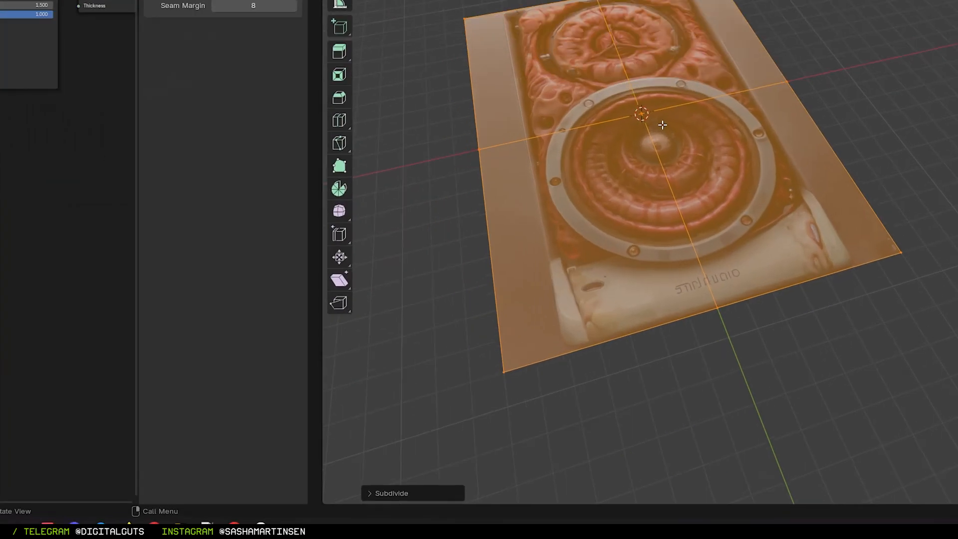
Subdivide the plane and give the Displace modifier a new texture for the relief.
{"action": "right_click", "coordinate": [661, 125]}
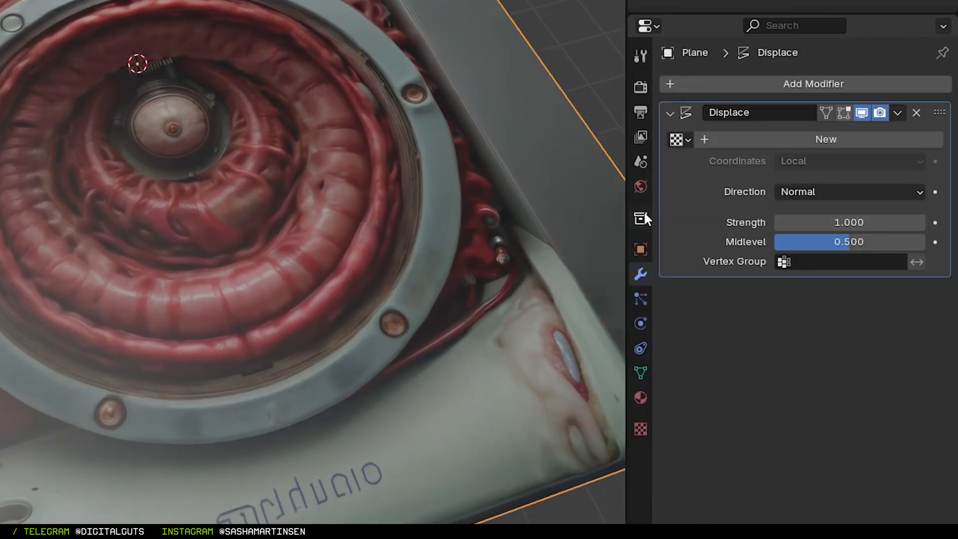
{"action": "left_click", "coordinate": [825, 140]}
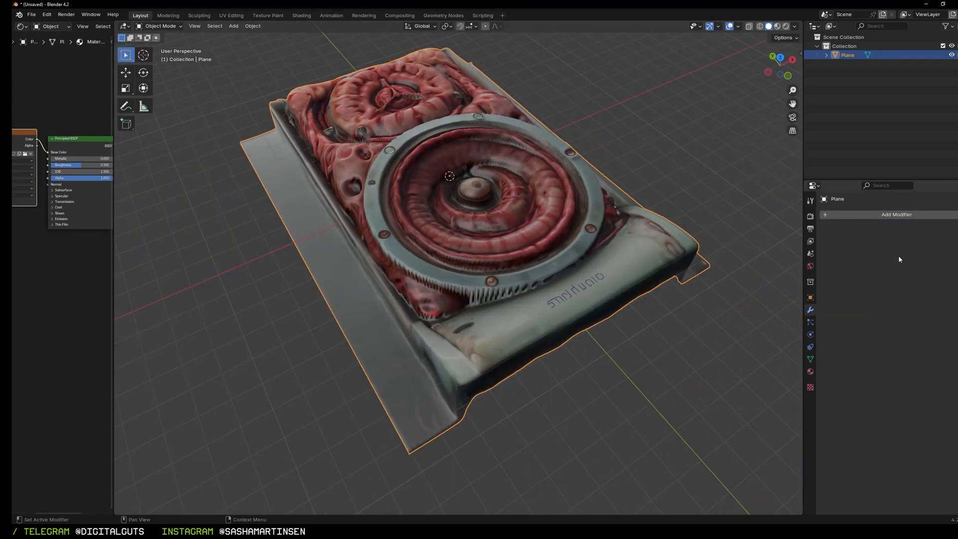
In Sculpt Mode, sculpt a shape-key deformation into the speaker cone.
{"action": "left_click", "coordinate": [159, 26]}
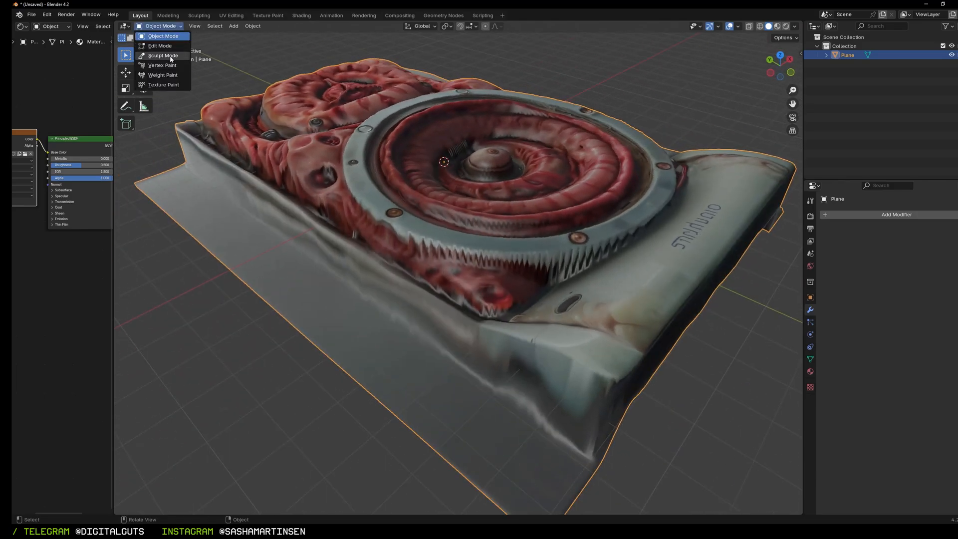
{"action": "left_click", "coordinate": [163, 55]}
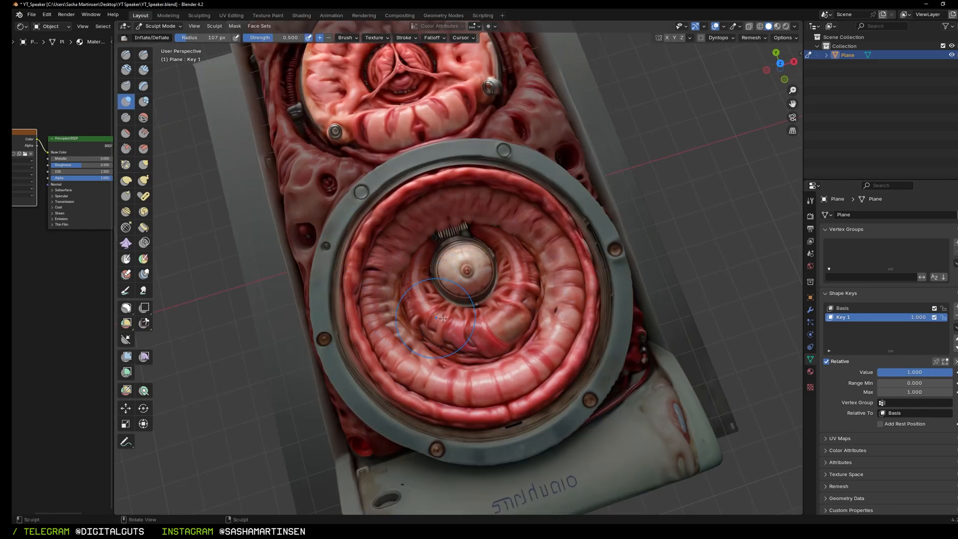
{"action": "left_click_drag", "start_coordinate": [935, 372], "coordinate": [886, 372]}
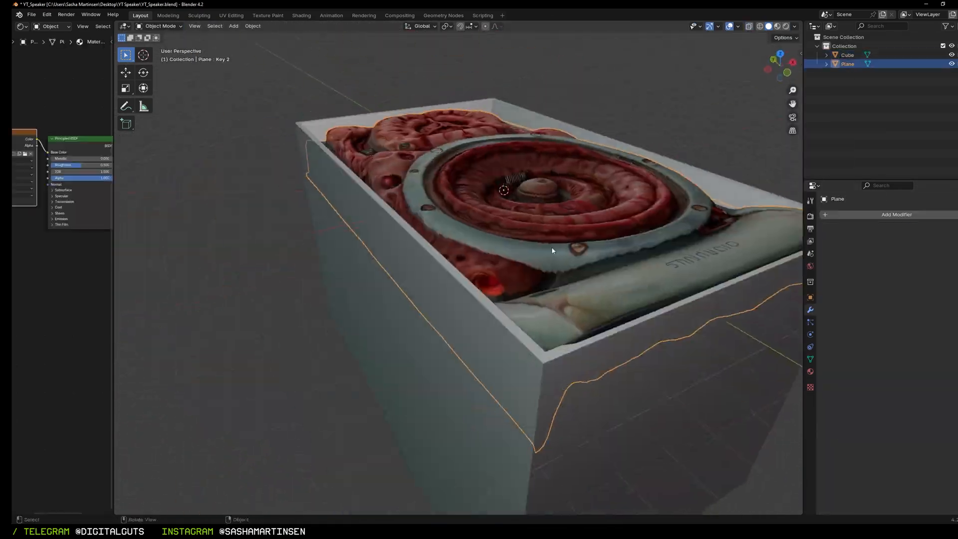
Begin exporting the saved YT_Speaker model as FBX.
{"action": "left_click", "coordinate": [31, 14]}
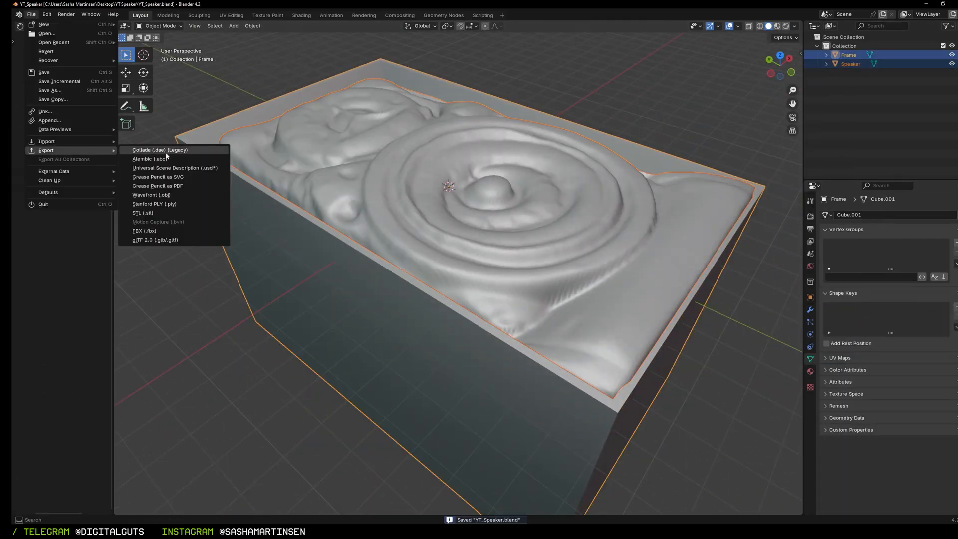
{"action": "left_click", "coordinate": [145, 230]}
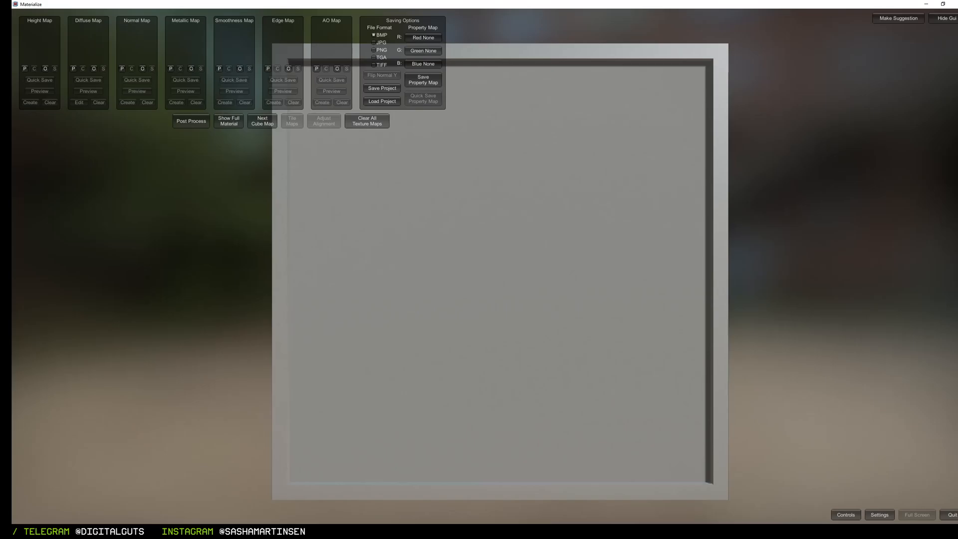
Load the speaker image as diffuse and build the height map with lower Final Gain and the Funky contrast preset.
{"action": "left_click", "coordinate": [79, 101]}
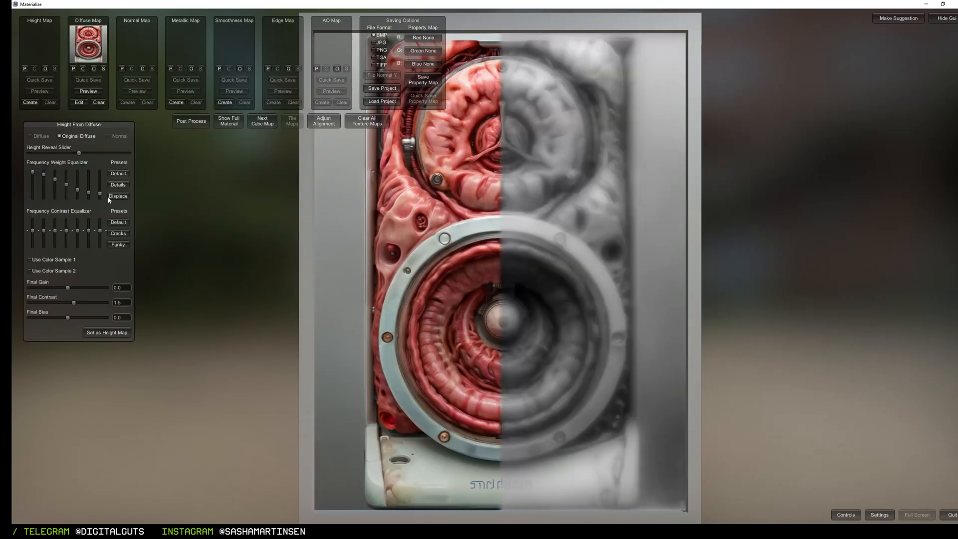
{"action": "left_click_drag", "start_coordinate": [80, 287], "coordinate": [56, 287]}
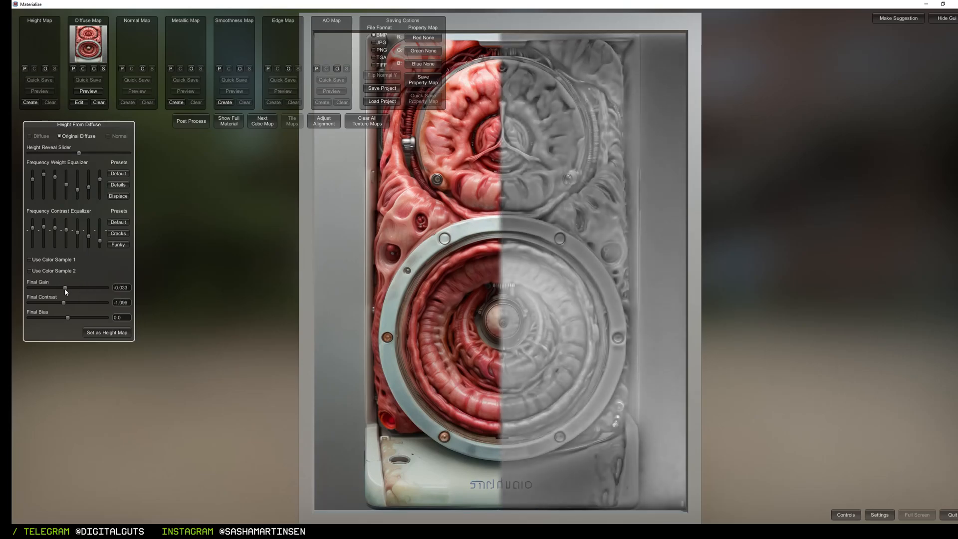
{"action": "left_click", "coordinate": [118, 245]}
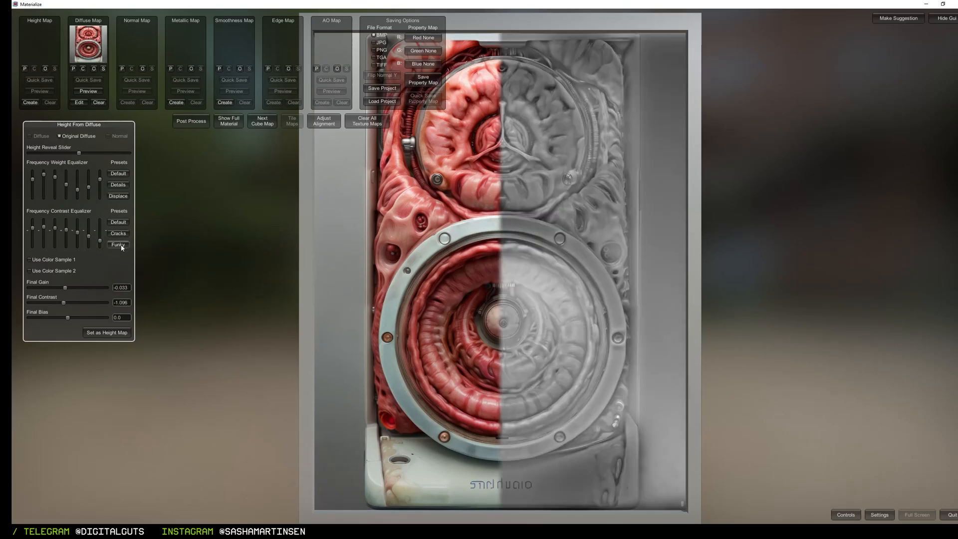
{"action": "left_click", "coordinate": [118, 245]}
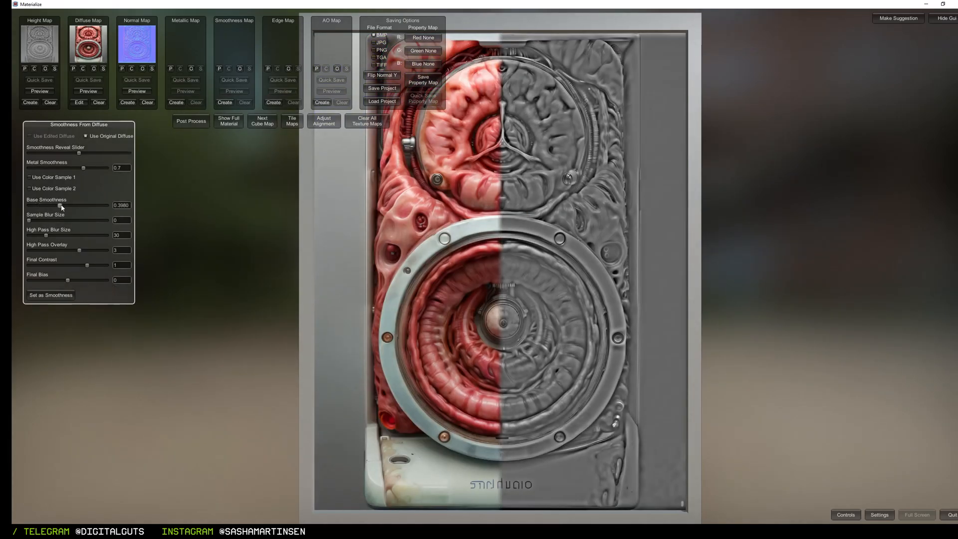
Raise the Base Smoothness to brighten the smoothness map.
{"action": "left_click_drag", "start_coordinate": [61, 206], "coordinate": [91, 205]}
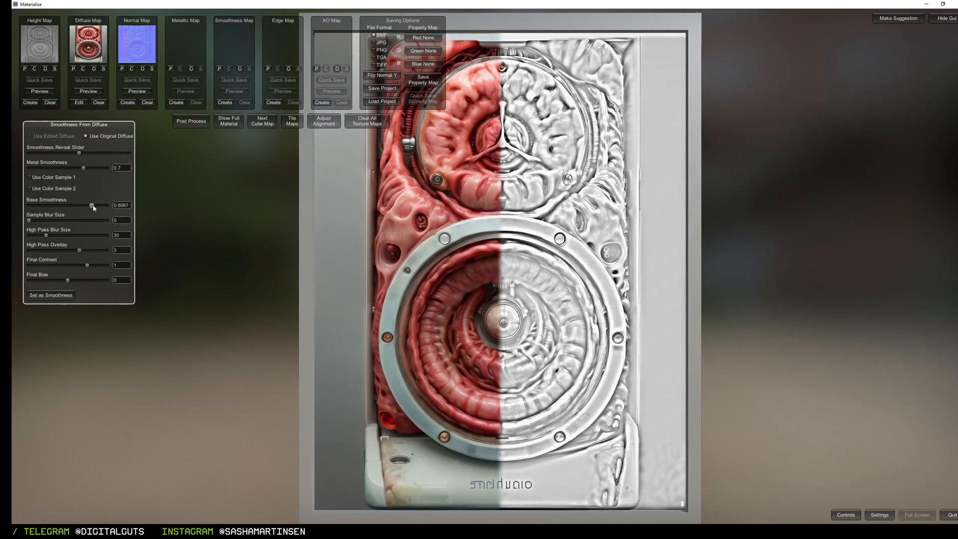
{"action": "left_click_drag", "start_coordinate": [92, 205], "coordinate": [90, 206]}
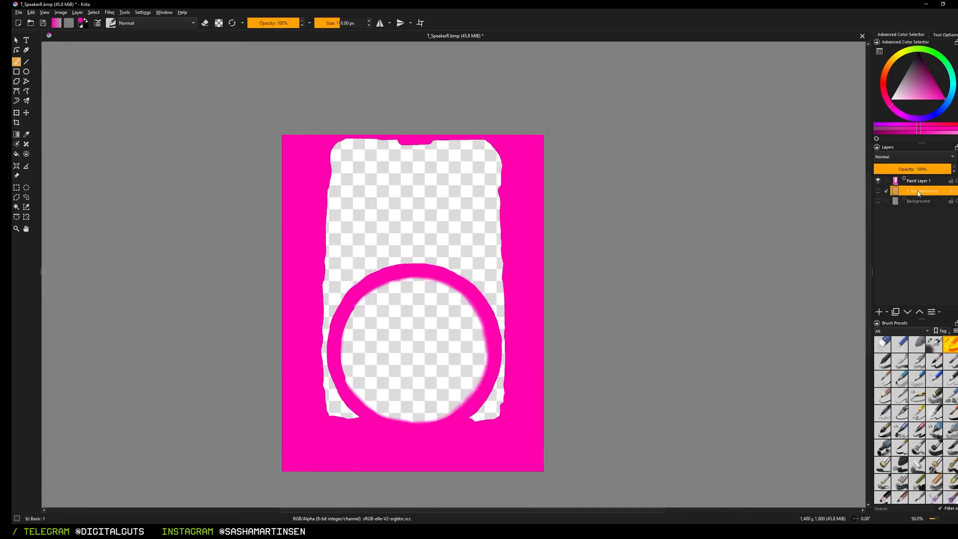
Select the layer beneath the magenta paint layer in T_SpeakerR.bmp.
{"action": "left_click", "coordinate": [110, 12]}
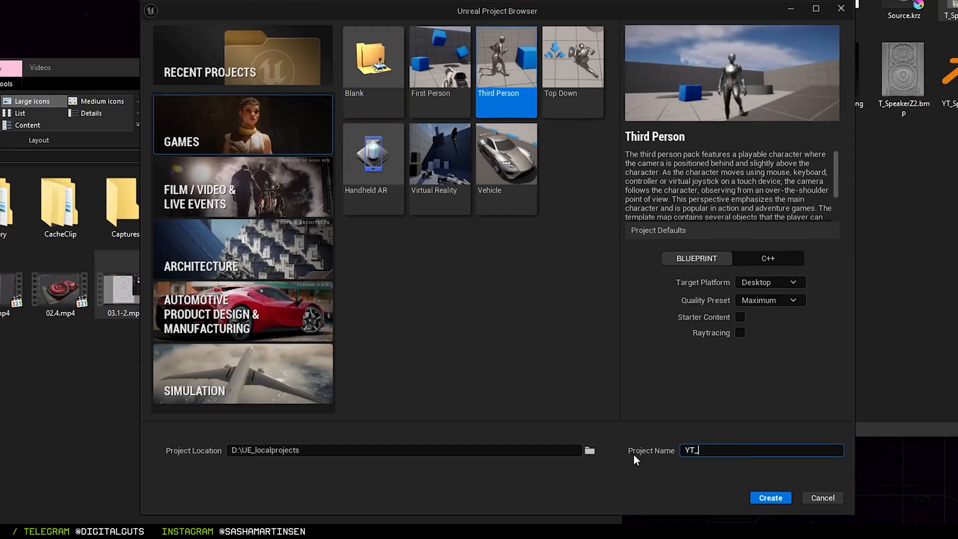
Name the Third Person project and import the YT_Speaker FBX with Import Morph Targets checked.
{"action": "left_click", "coordinate": [769, 497]}
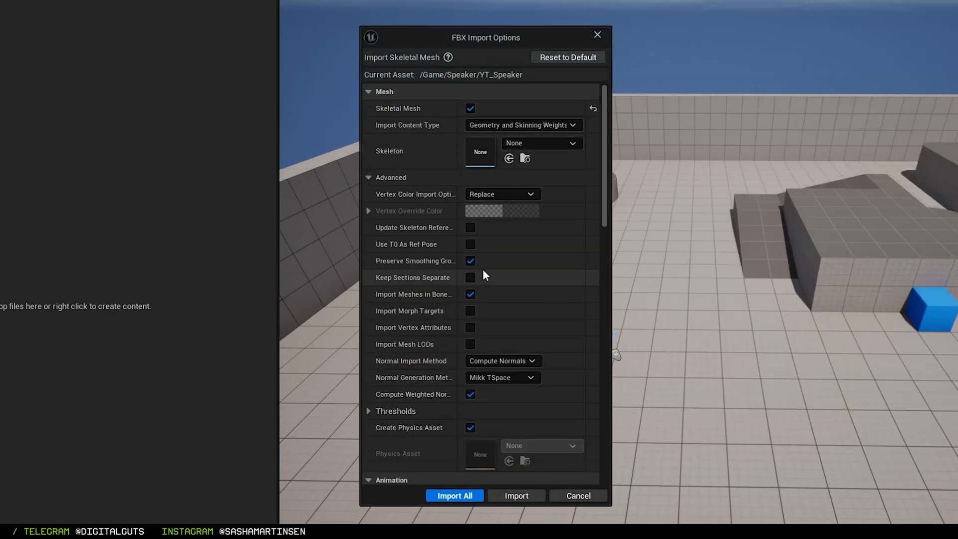
{"action": "scroll", "scroll_direction": "down", "scroll_amount": 3}
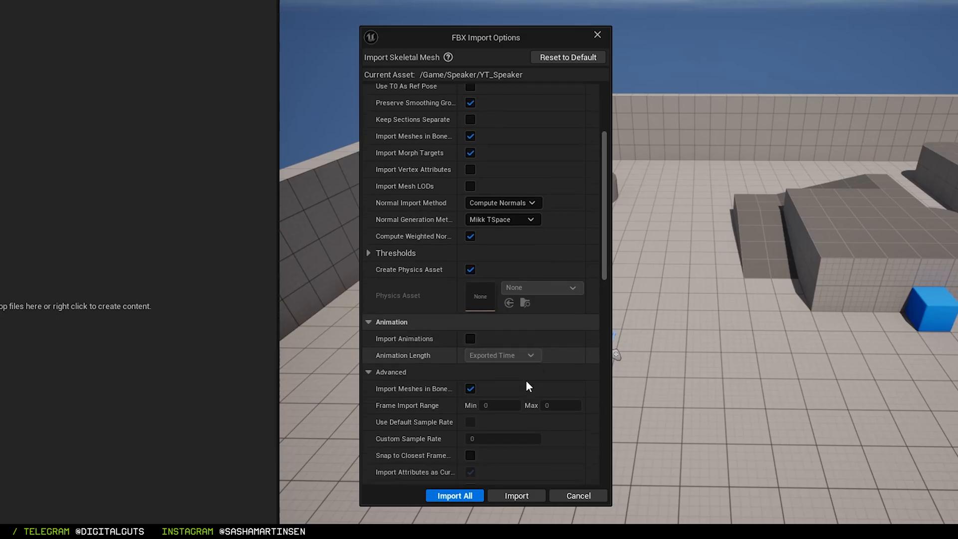
{"action": "left_click", "coordinate": [454, 496]}
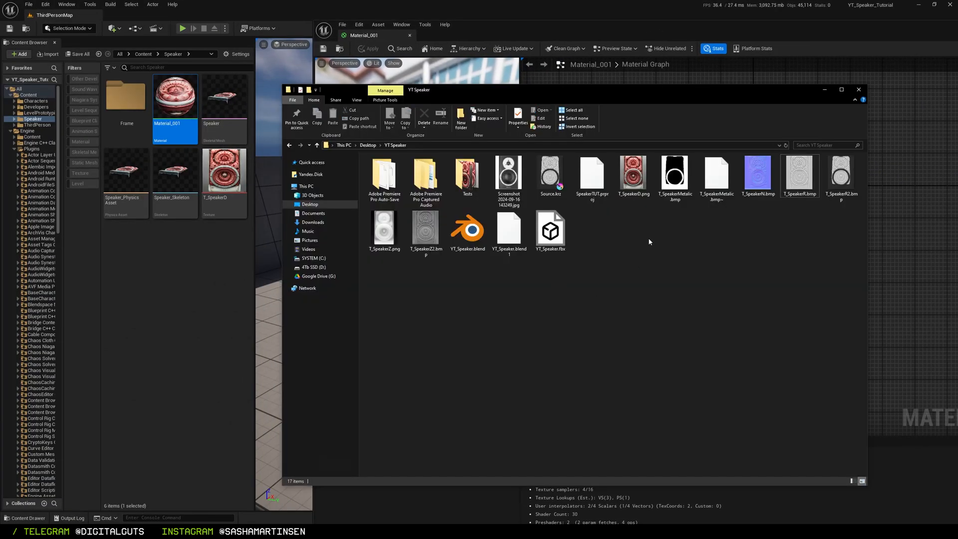
Import the metallic, normal and roughness maps and wire the flattened normal into Material_001.
{"action": "left_click", "coordinate": [757, 178]}
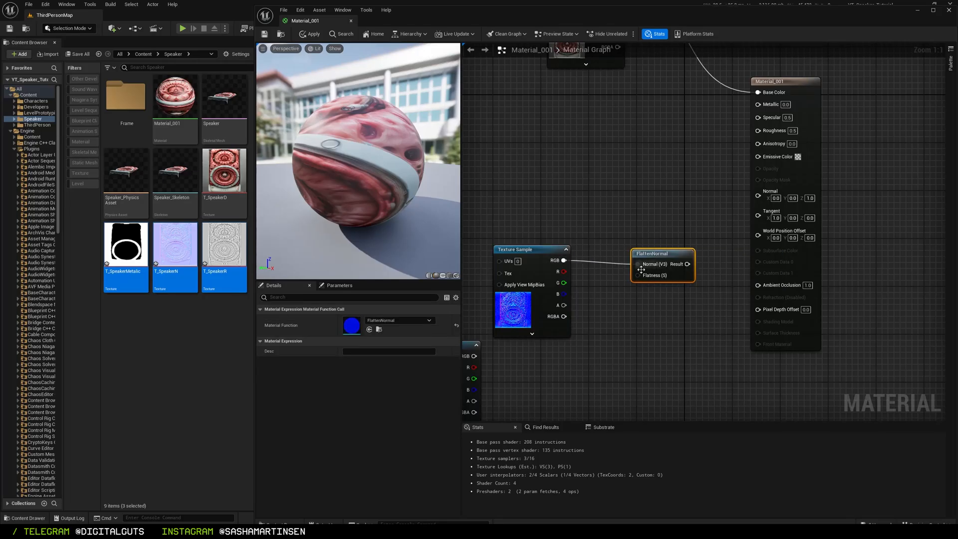
{"action": "left_click", "coordinate": [644, 299]}
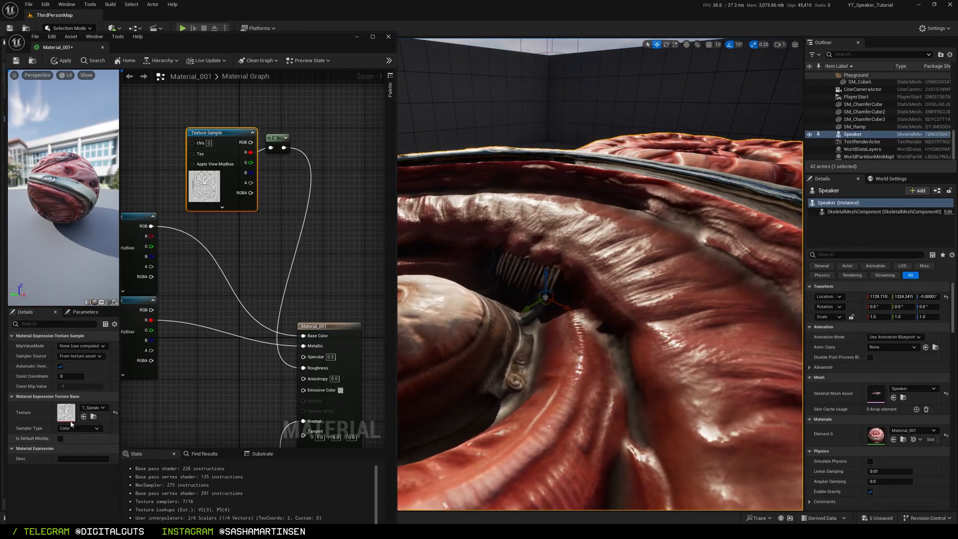
Adjust T_SpeakerR's Brightness Curve and RGBCurve, then return to the Material_001 graph.
{"action": "double_click", "coordinate": [65, 415]}
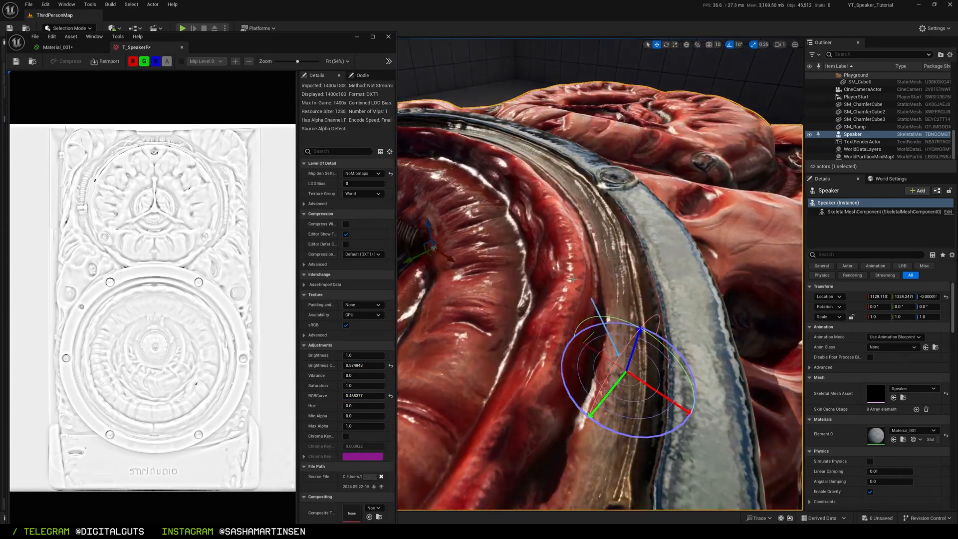
{"action": "left_click", "coordinate": [59, 47]}
{"action": "type", "text": "pan"}
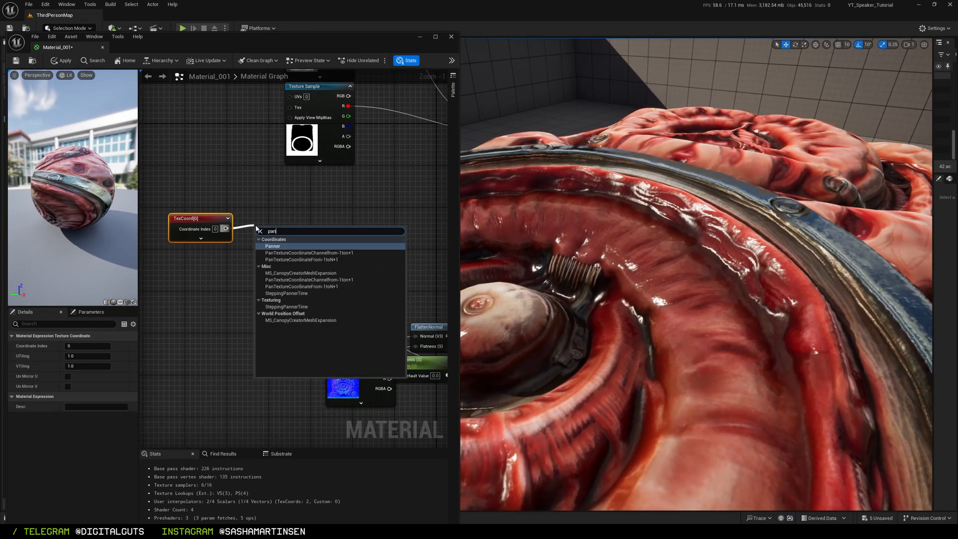
Add a Panner node on the TexCoord so the speaker material's textures scroll.
{"action": "left_click", "coordinate": [274, 245]}
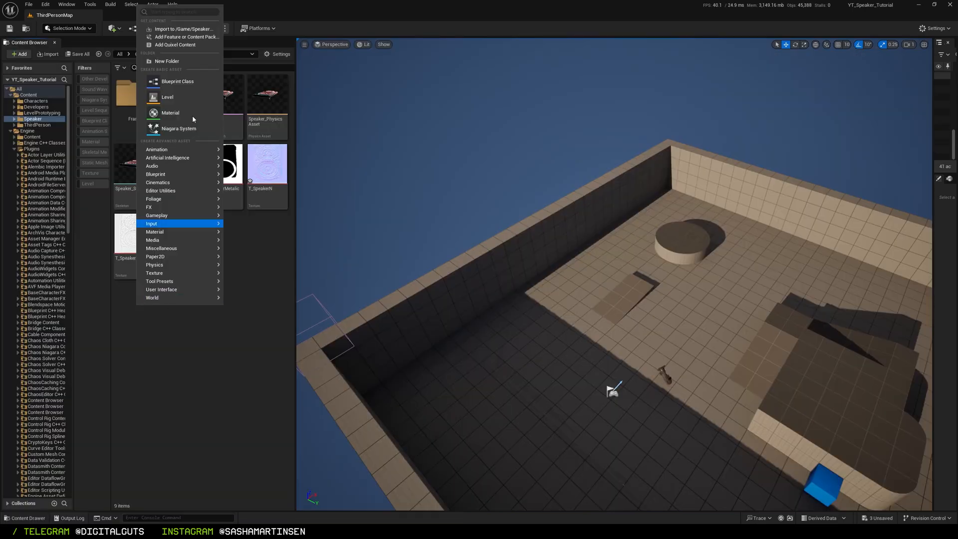
Create a Blueprint Class named BP_Speaker in the Speaker folder and open it for setup.
{"action": "left_click", "coordinate": [176, 81]}
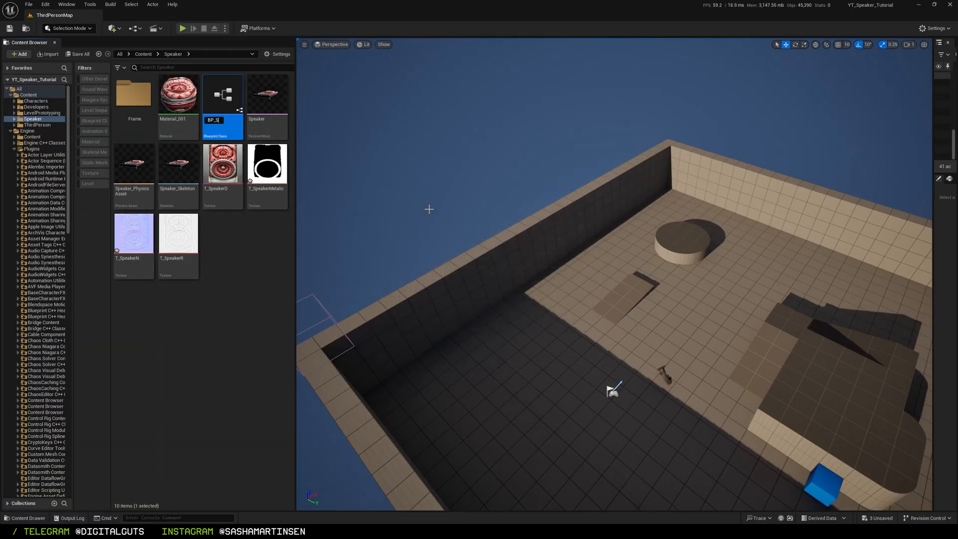
{"action": "double_click", "coordinate": [221, 95]}
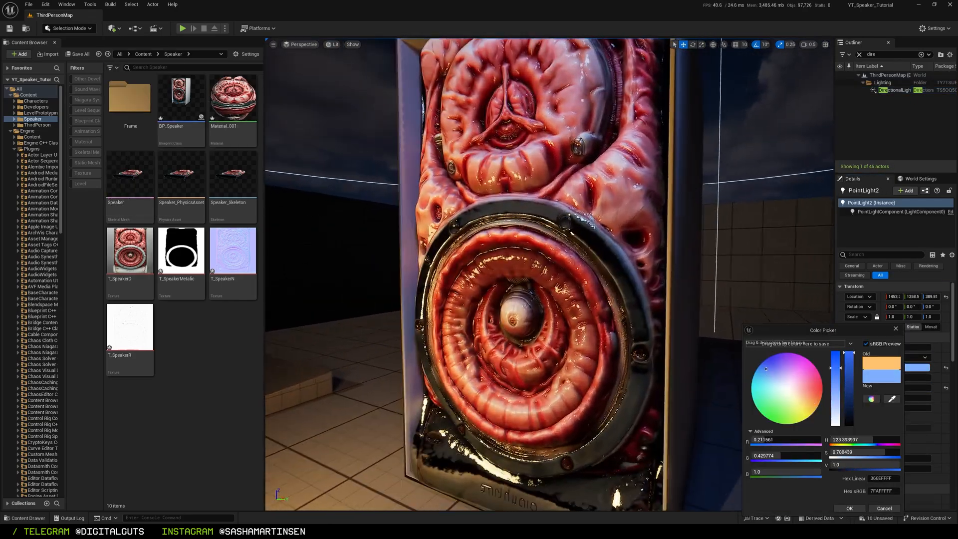
In Material_001, add a Multiply node and a Metallic scalar parameter feeding the metallic input.
{"action": "double_click", "coordinate": [232, 98]}
{"action": "type", "text": "mult"}
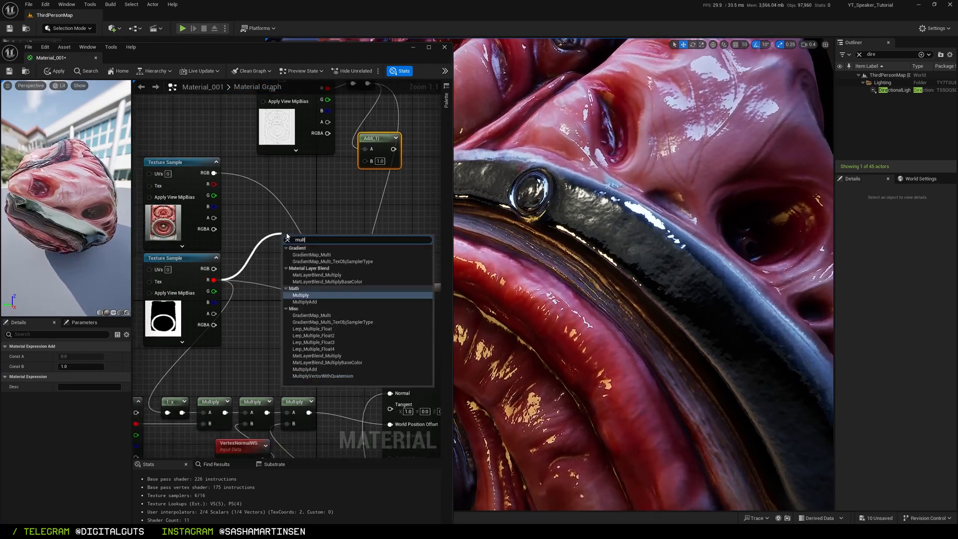
{"action": "left_click", "coordinate": [299, 294]}
{"action": "type", "text": "Meta"}
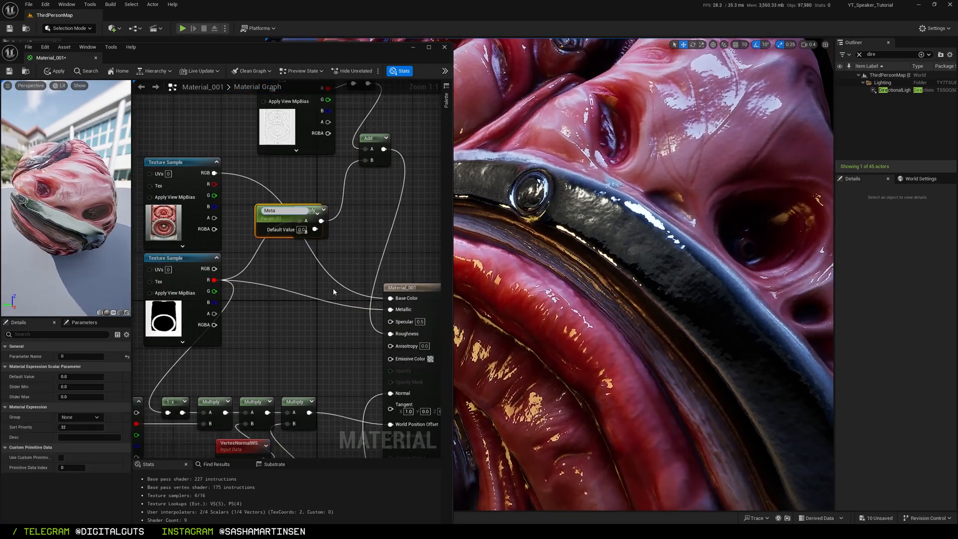
{"action": "left_click", "coordinate": [54, 71]}
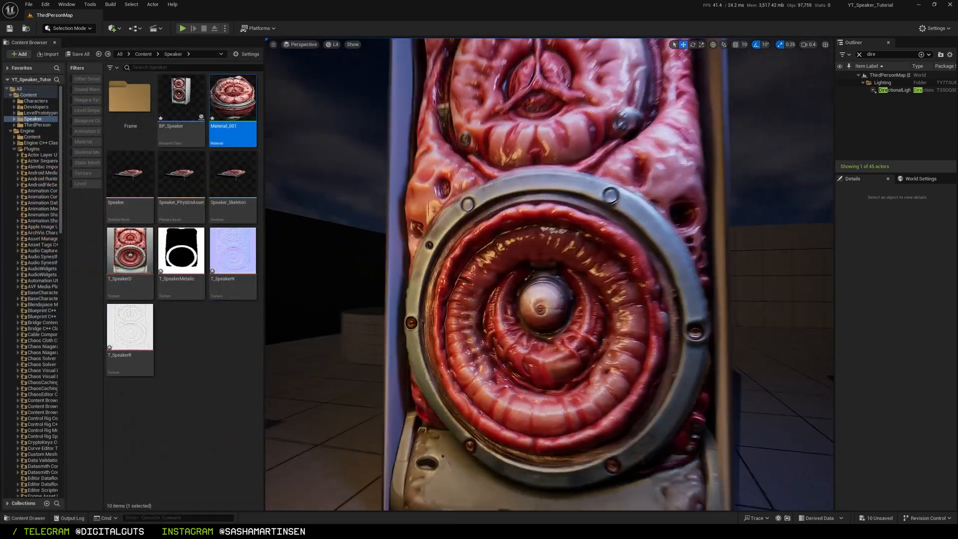
In BP_Speaker's Event Graph, add Set Morph Target nodes for the Key 1 and Key 2 morphs.
{"action": "double_click", "coordinate": [181, 94]}
{"action": "type", "text": "set mo"}
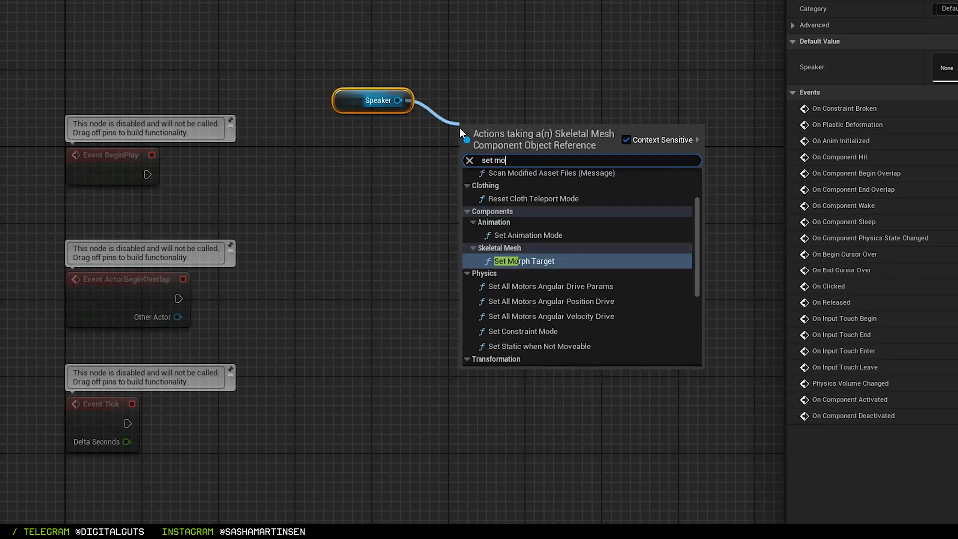
{"action": "left_click", "coordinate": [525, 260]}
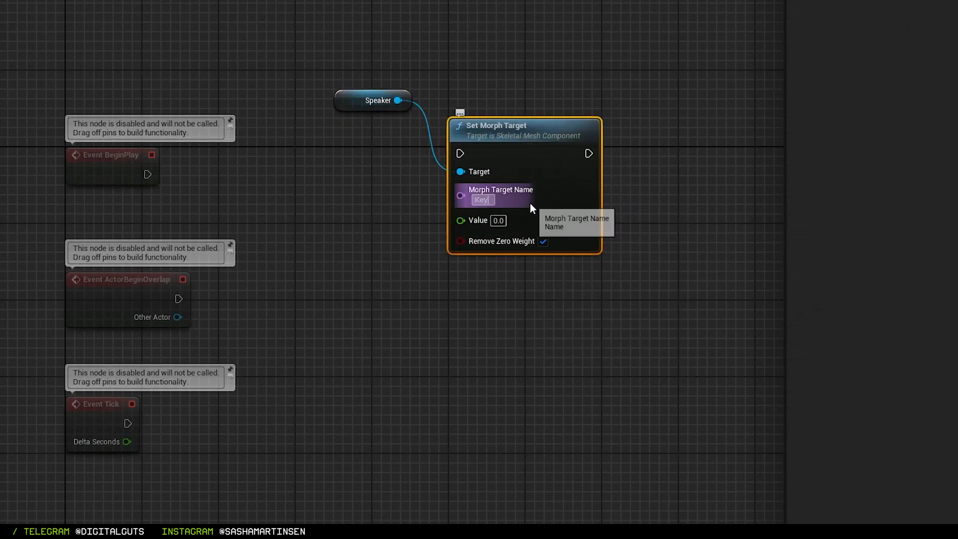
{"action": "left_click_drag", "start_coordinate": [459, 171], "coordinate": [562, 92]}
{"action": "type", "text": "t"}
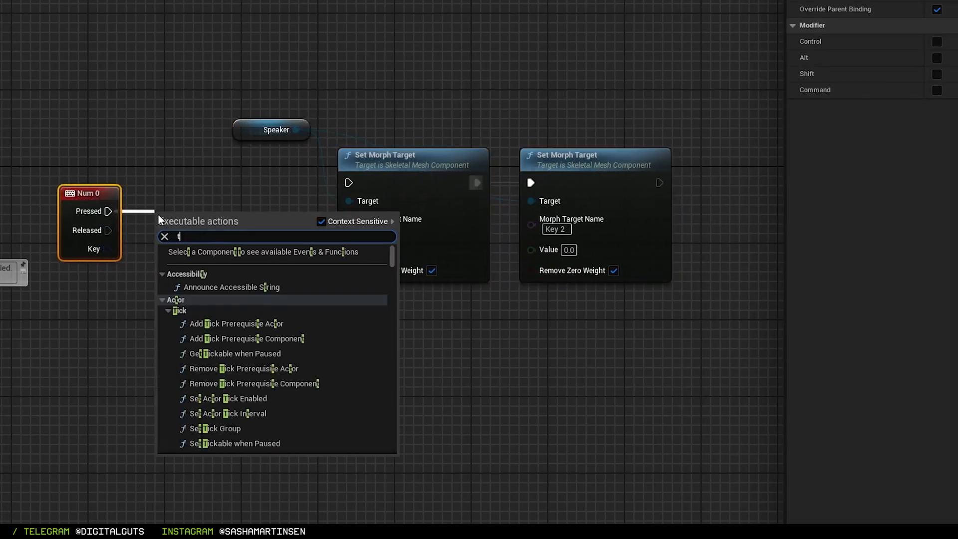
Drive the morph setters from a Num 0-triggered Timeline and key its Key 2 curve.
{"action": "left_click", "coordinate": [177, 236]}
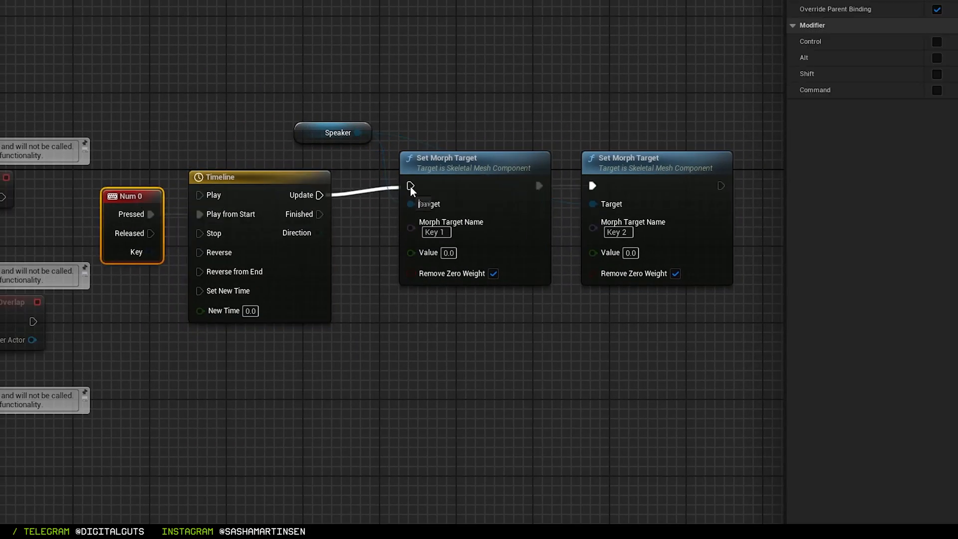
{"action": "left_click", "coordinate": [381, 36]}
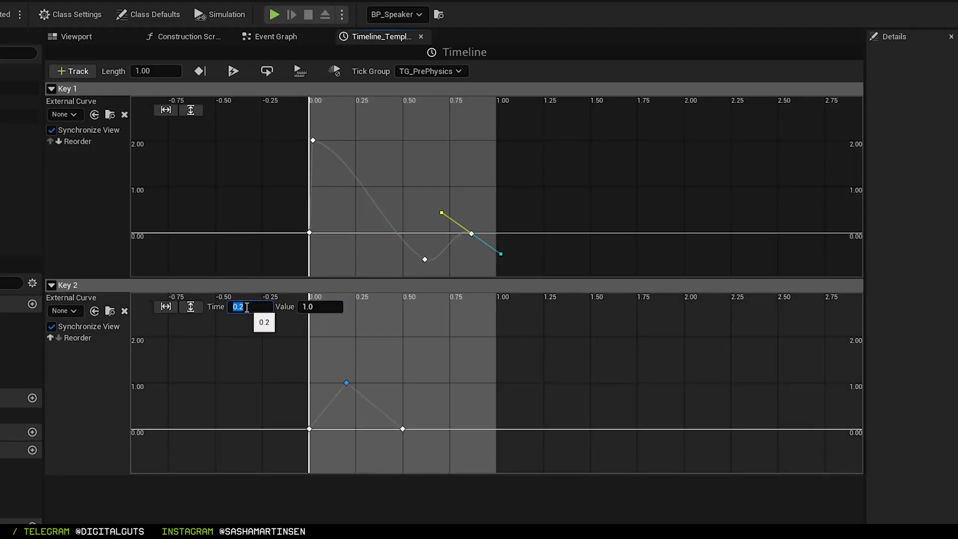
{"action": "left_click", "coordinate": [274, 36]}
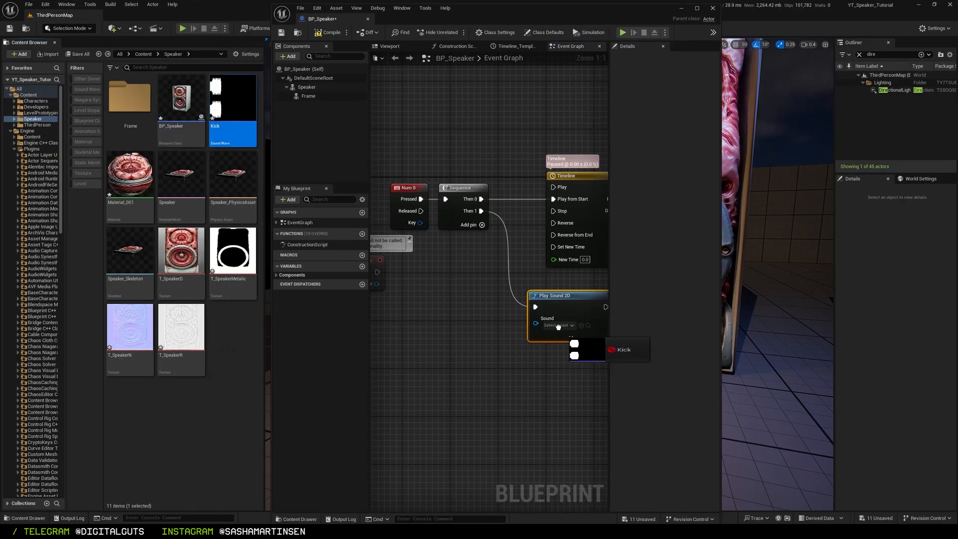
In Class Defaults, set Auto Receive Input to Player 0 for BP_Speaker.
{"action": "left_click", "coordinate": [621, 349]}
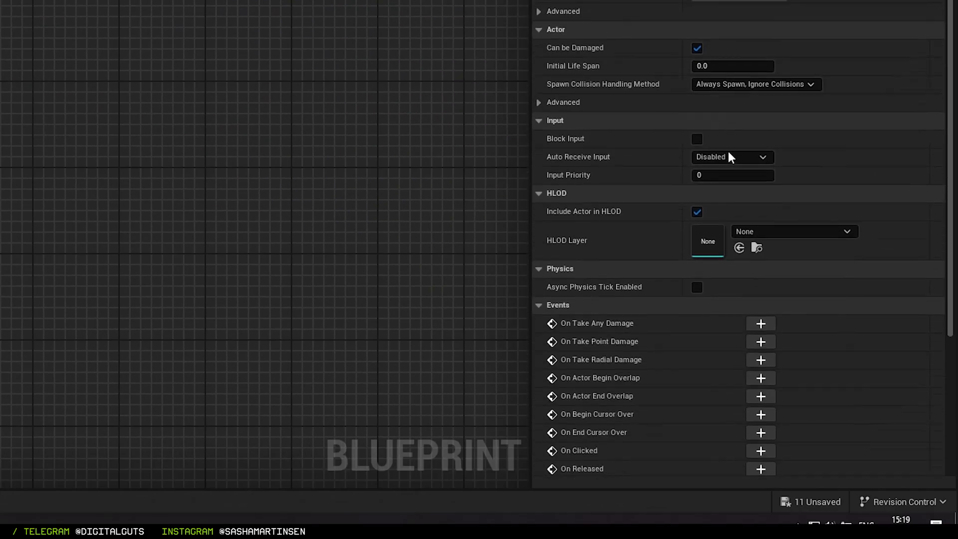
{"action": "left_click", "coordinate": [731, 156]}
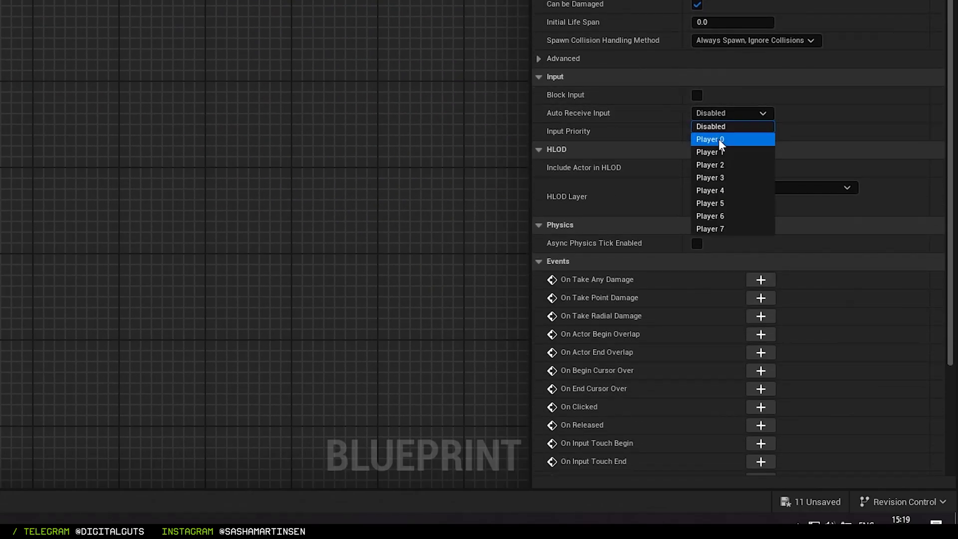
{"action": "left_click", "coordinate": [709, 140]}
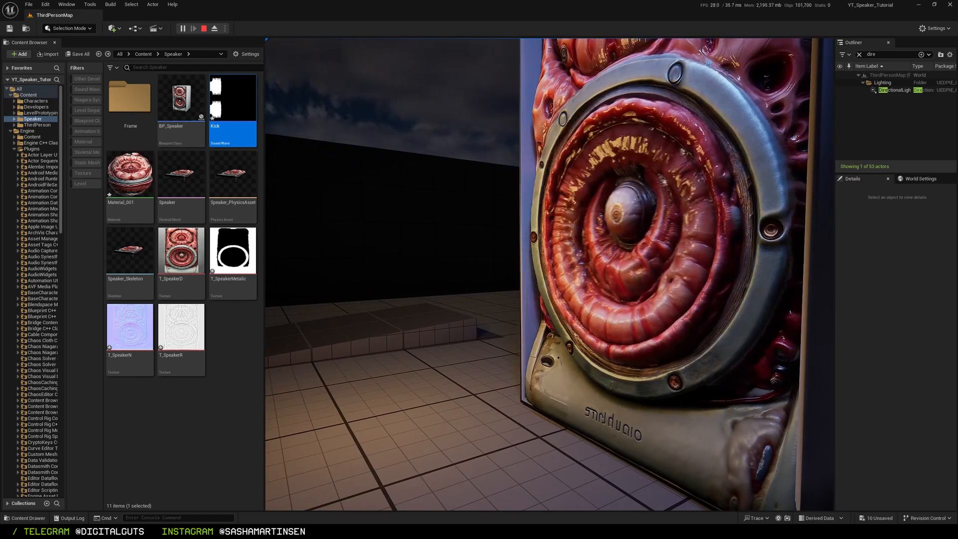
Reopen BP_Speaker and hang a new Timeline_0 node off Event BeginPlay's Play pin.
{"action": "double_click", "coordinate": [181, 98]}
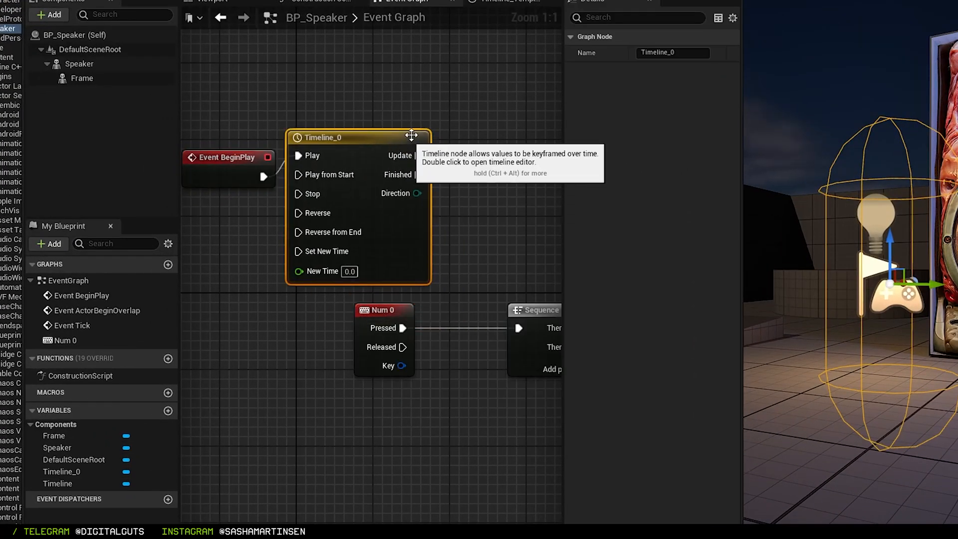
Give Timeline_0 an event track NewTrack_0 with a looping 2.00 s length and keys every half second.
{"action": "left_click", "coordinate": [209, 33]}
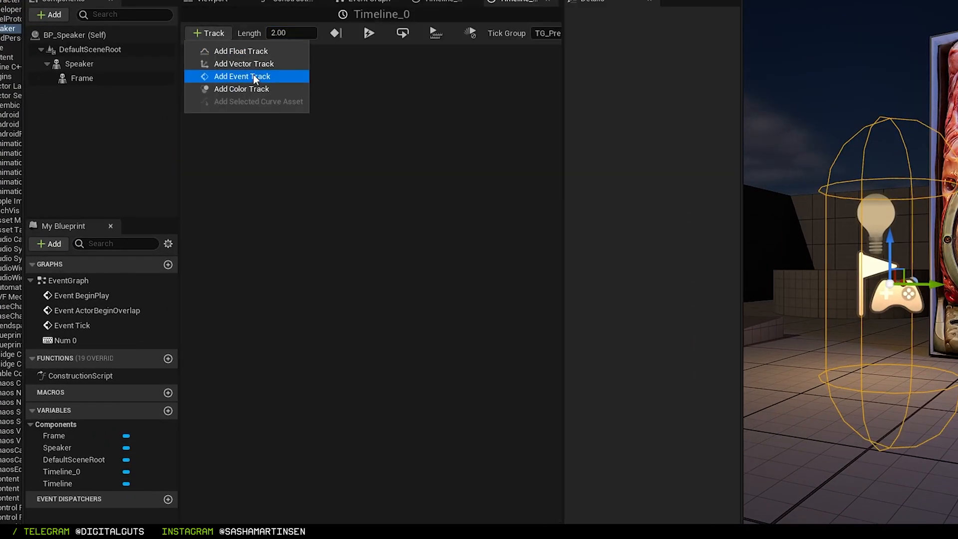
{"action": "left_click", "coordinate": [242, 77]}
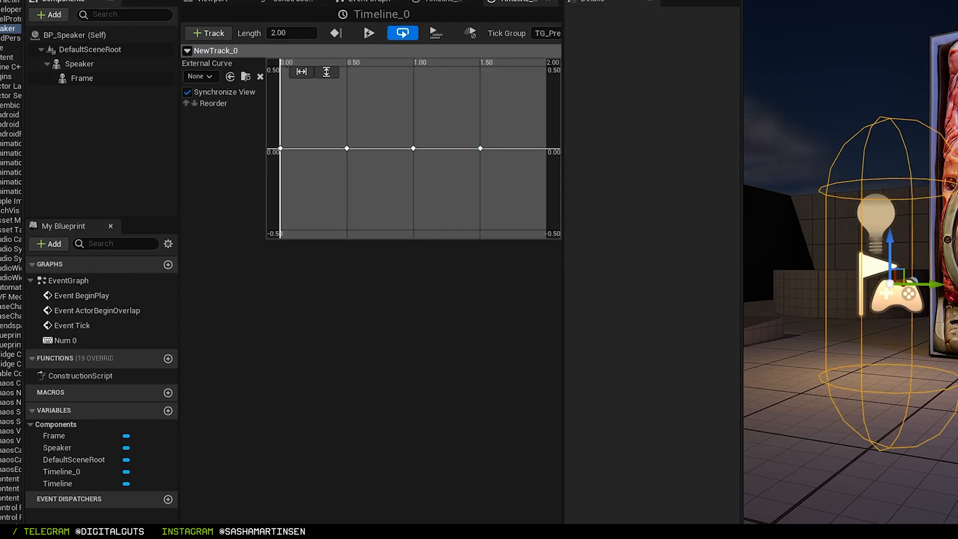
{"action": "left_click", "coordinate": [379, 2]}
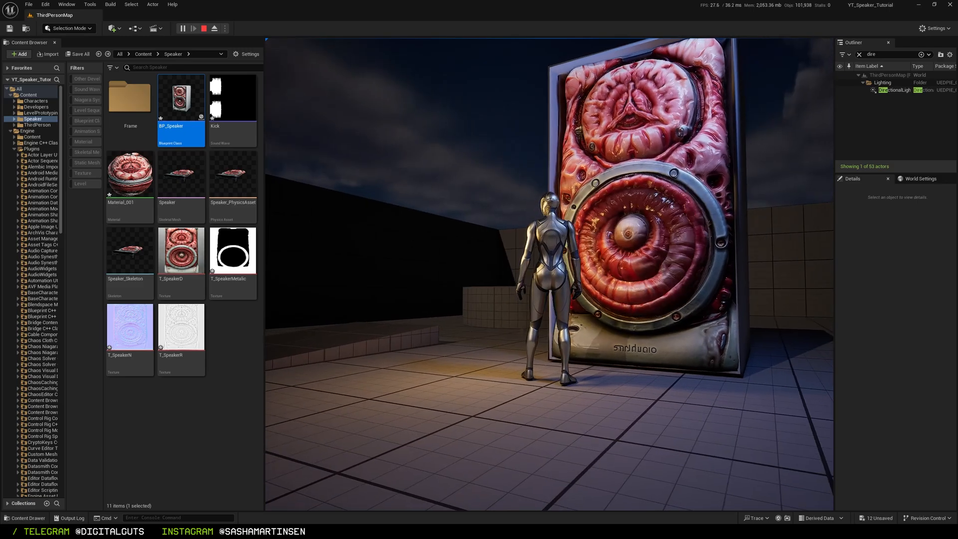
{"action": "left_click", "coordinate": [182, 28]}
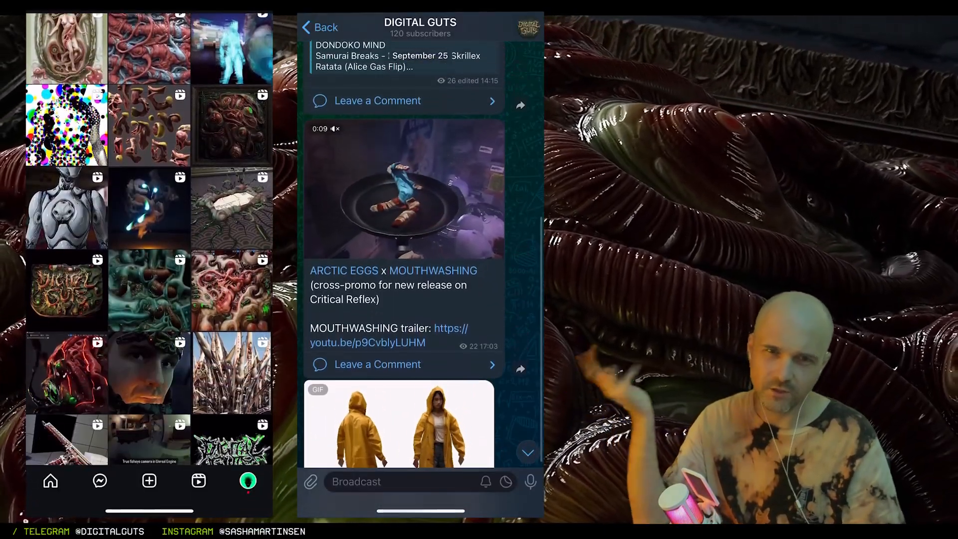
{"action": "scroll", "scroll_direction": "down", "scroll_amount": 3}
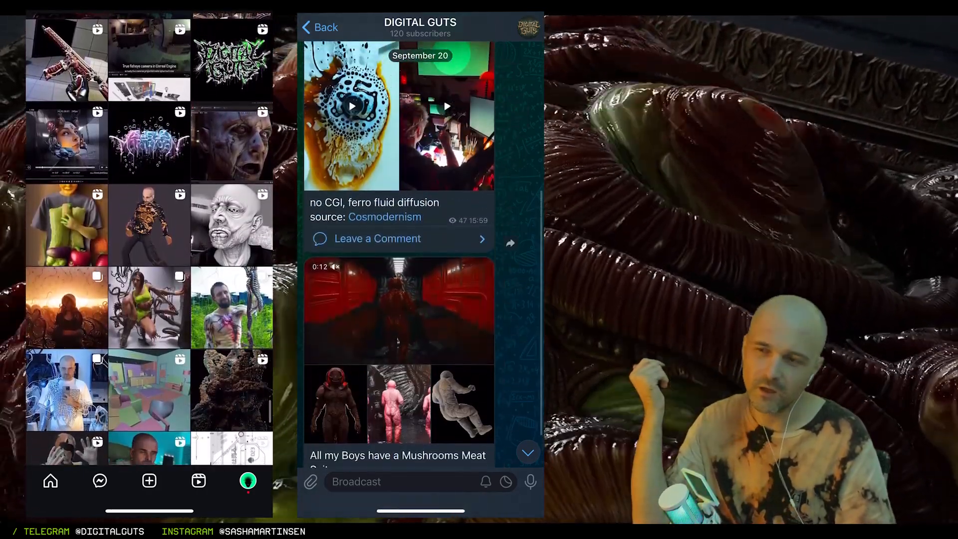
{"action": "scroll", "scroll_direction": "down", "scroll_amount": 3}
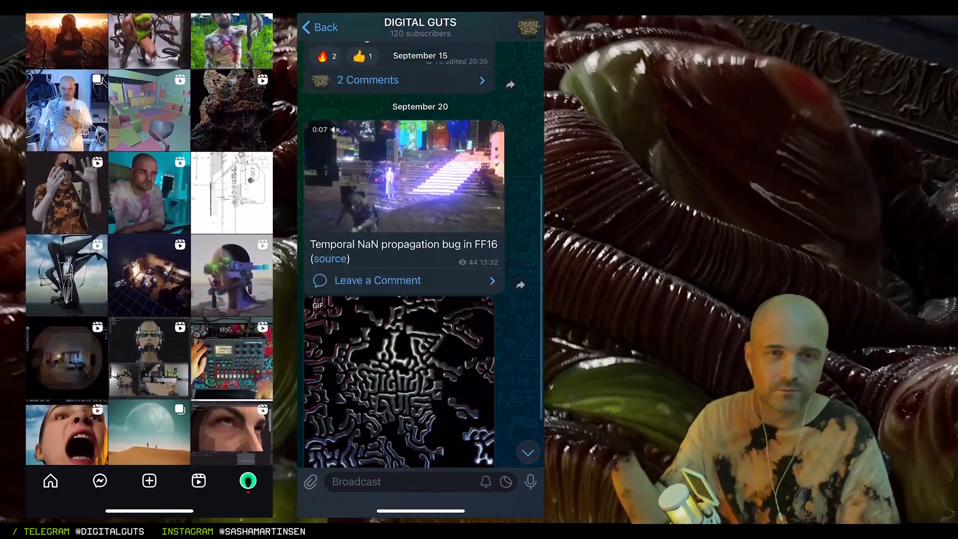